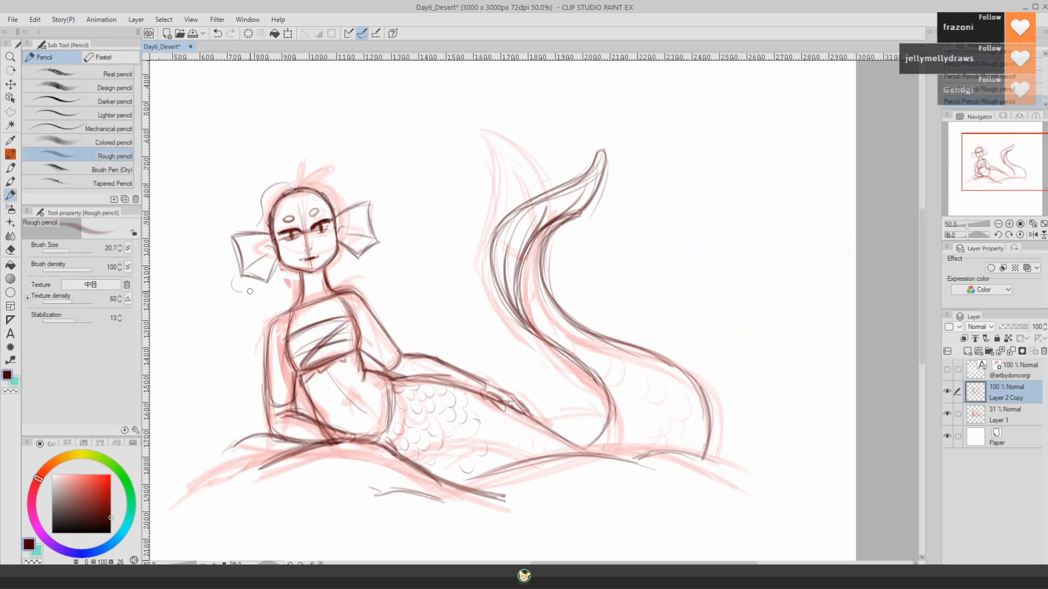
# Sketch long hair strands falling past the mermaid's shoulders on Layer 2 Copy with the Rough pencil
pyautogui.moveTo(251, 291); pyautogui.dragTo(337, 288)
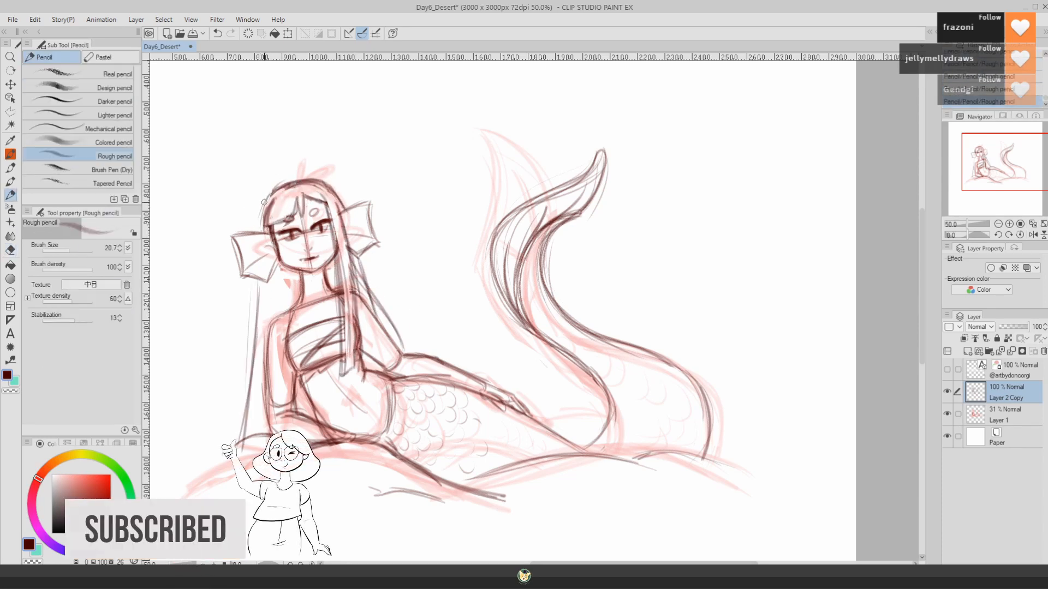
pyautogui.click(11, 155)
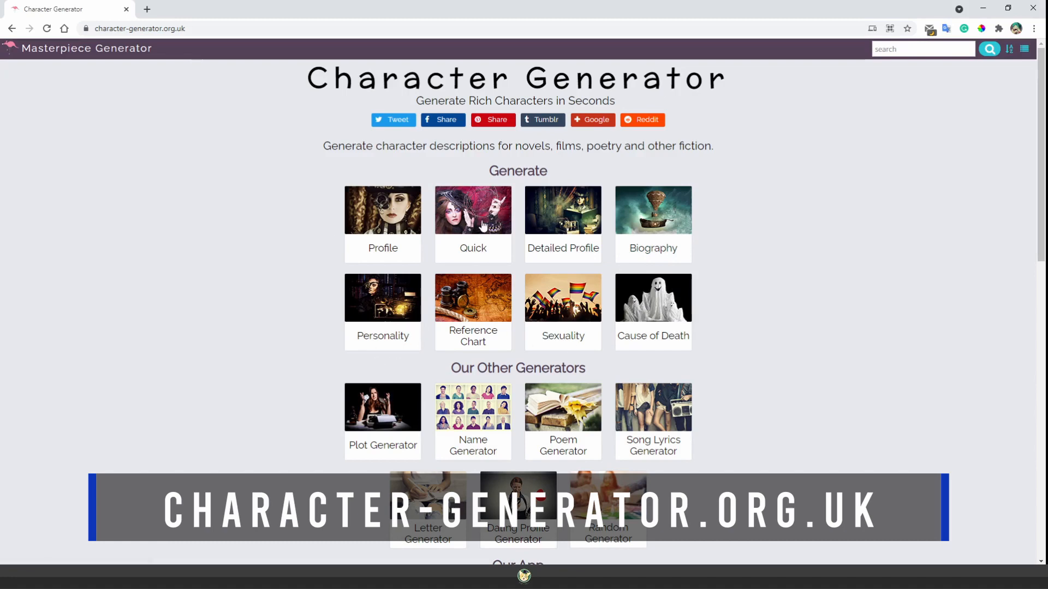
# Generate a new Quick random character profile, then go to the Create a Character Profile form
pyautogui.click(473, 224)
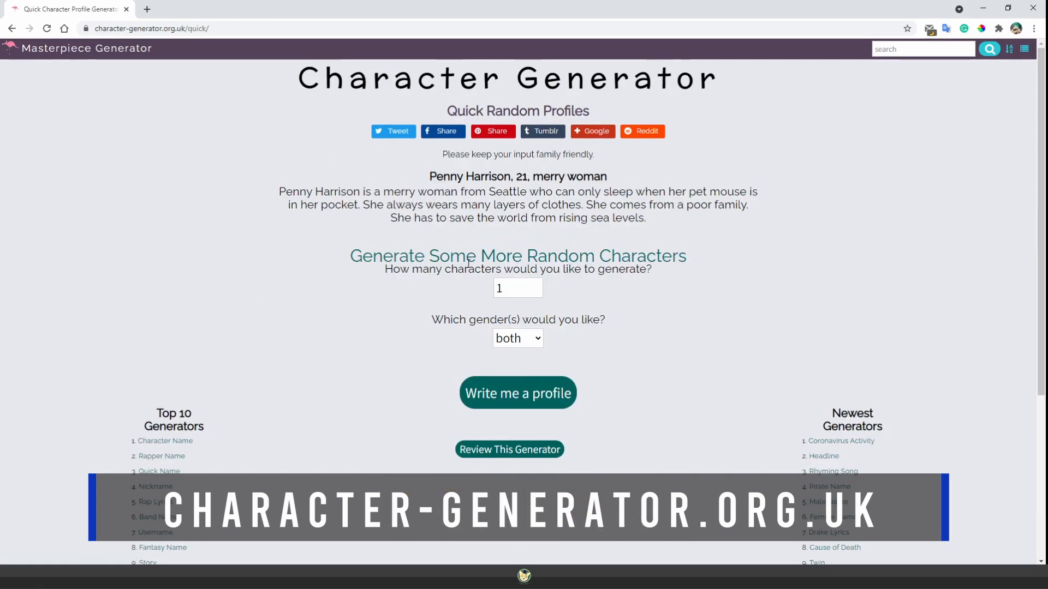
pyautogui.click(518, 393)
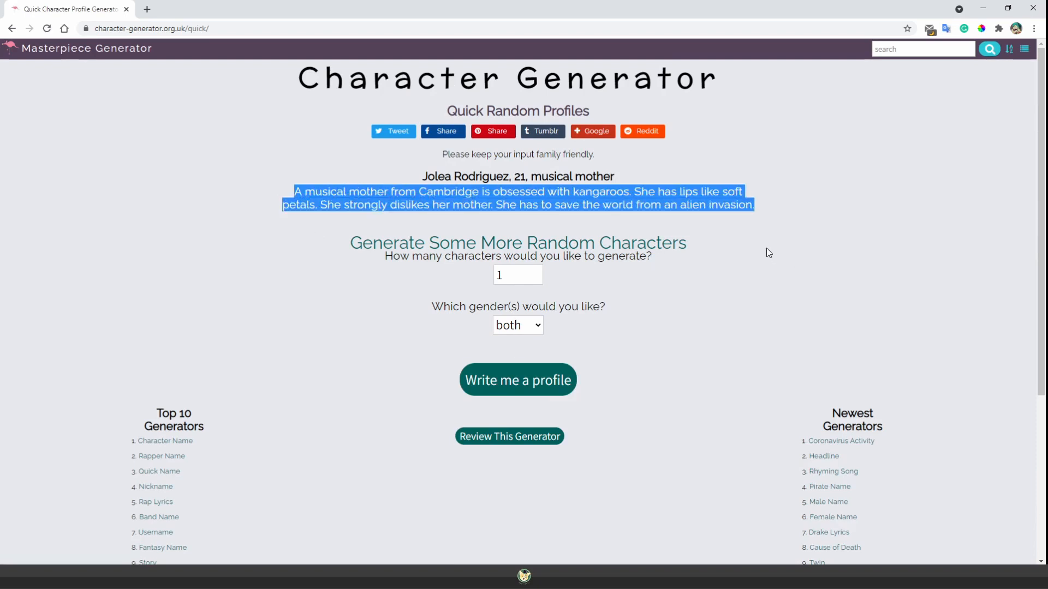
pyautogui.click(707, 221)
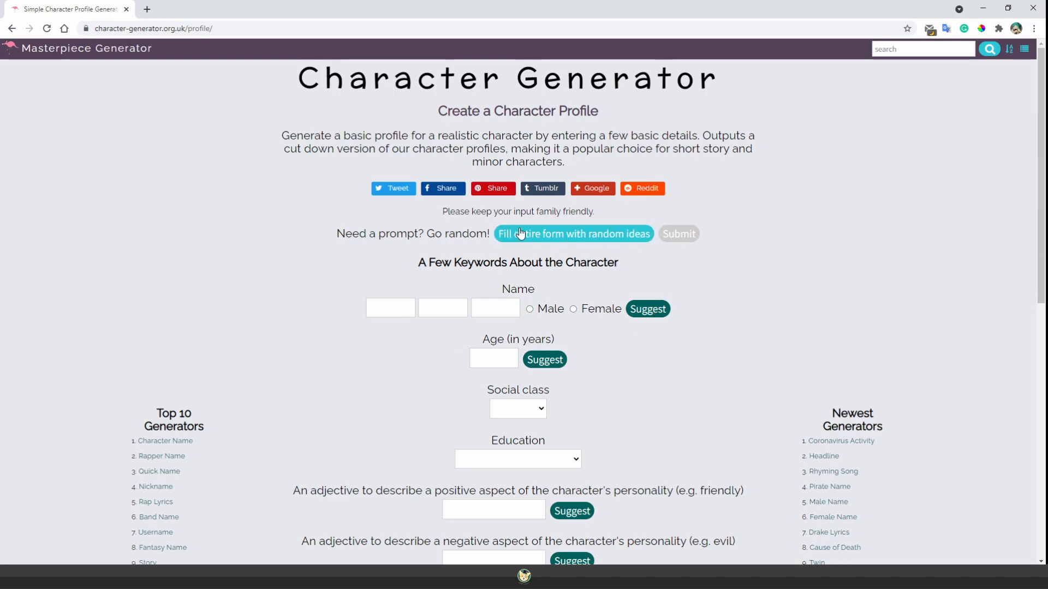
pyautogui.scroll(-3)
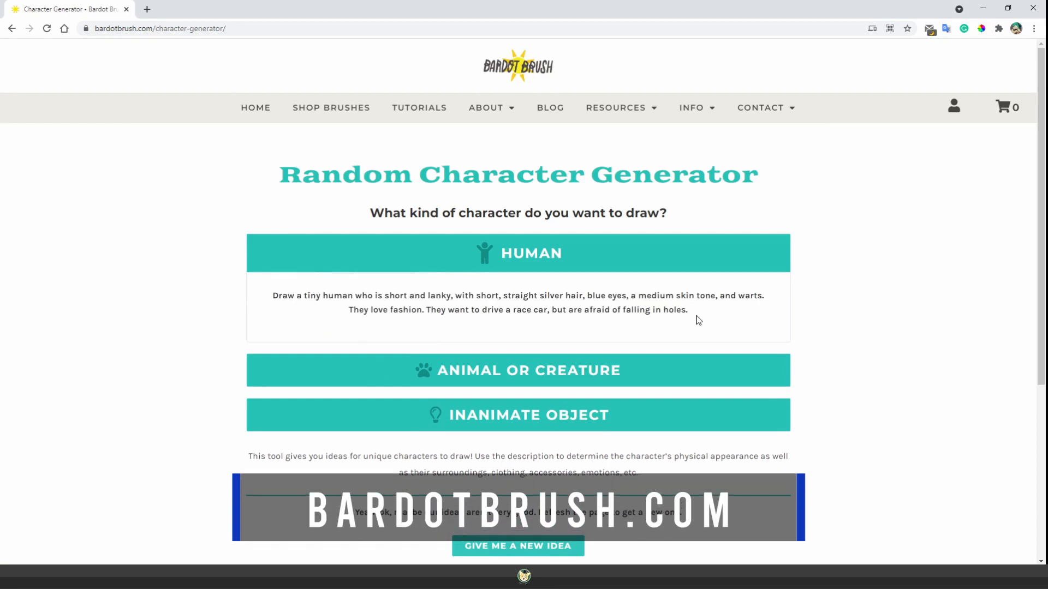
# Expand the Inanimate Object prompt: a glittery chili pepper that loves to sing
pyautogui.click(517, 370)
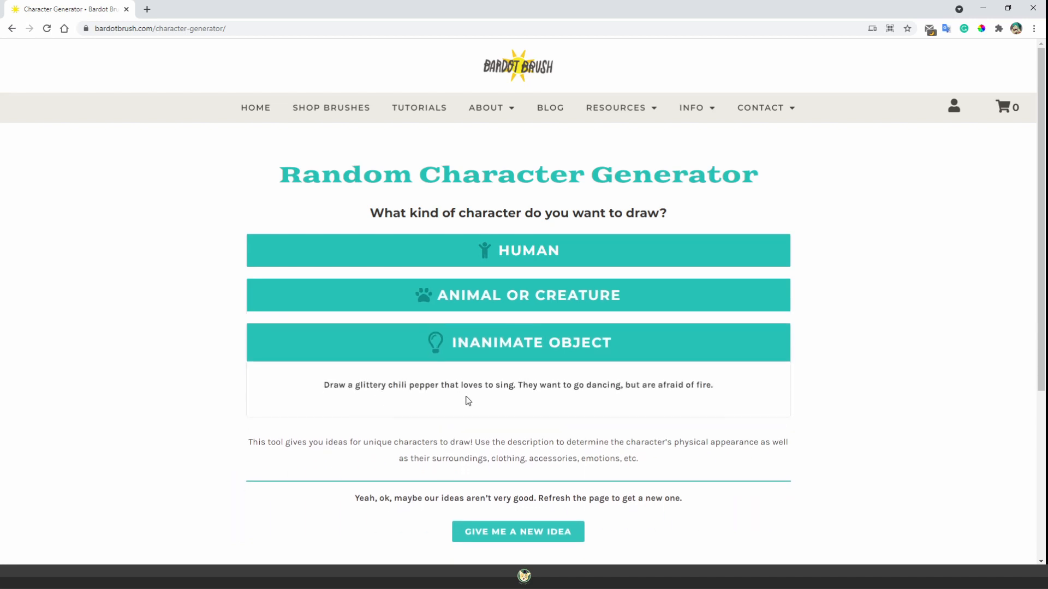
pyautogui.moveTo(697, 406)
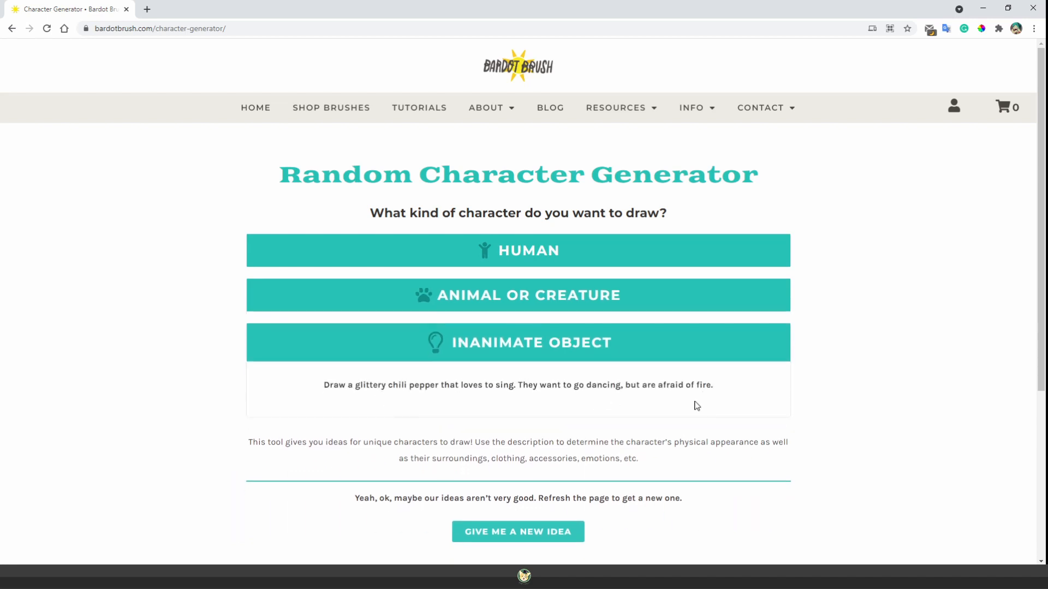
pyautogui.click(518, 250)
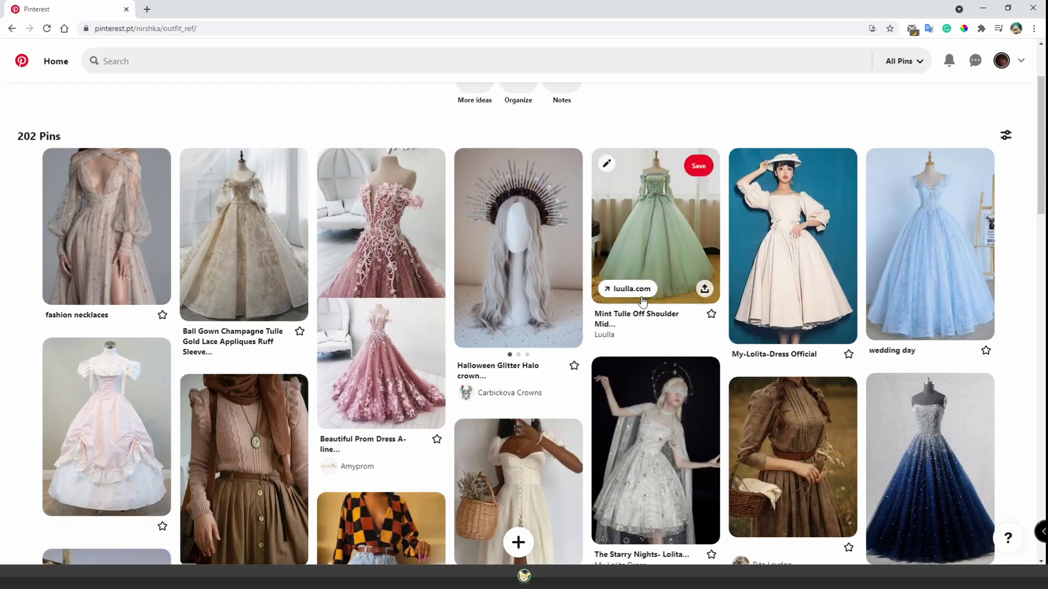
# Scroll down the outfit_ref Pinterest board to browse more pinned gowns and dresses
pyautogui.scroll(-3)
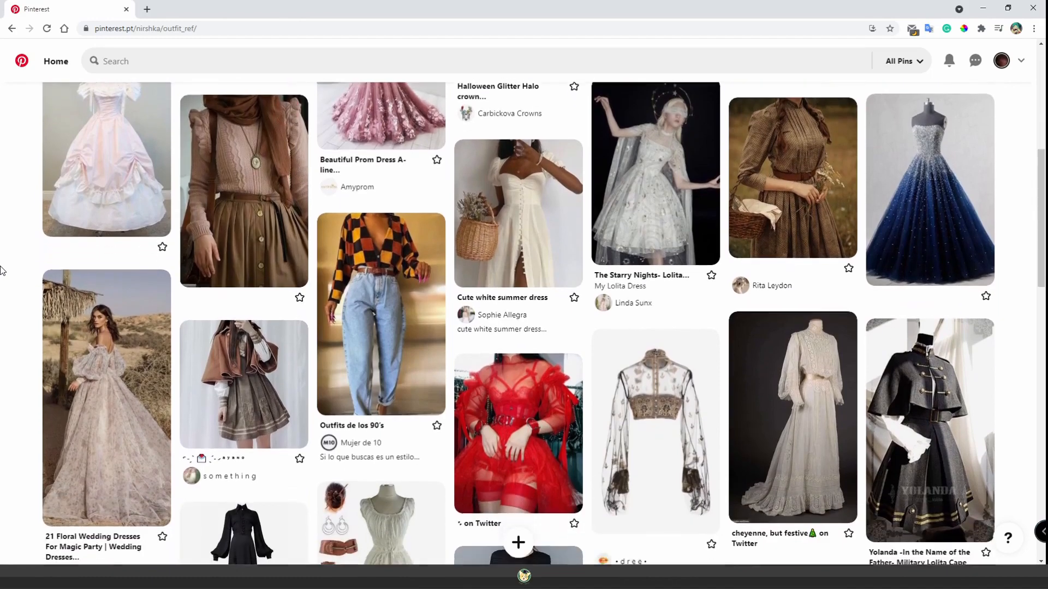
pyautogui.scroll(-3)
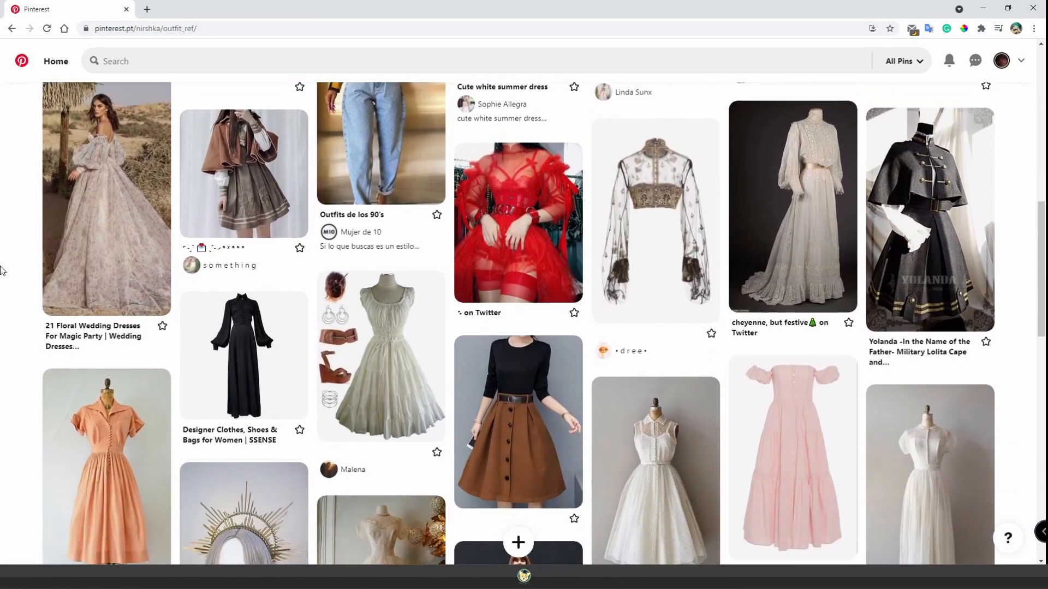
pyautogui.scroll(-3)
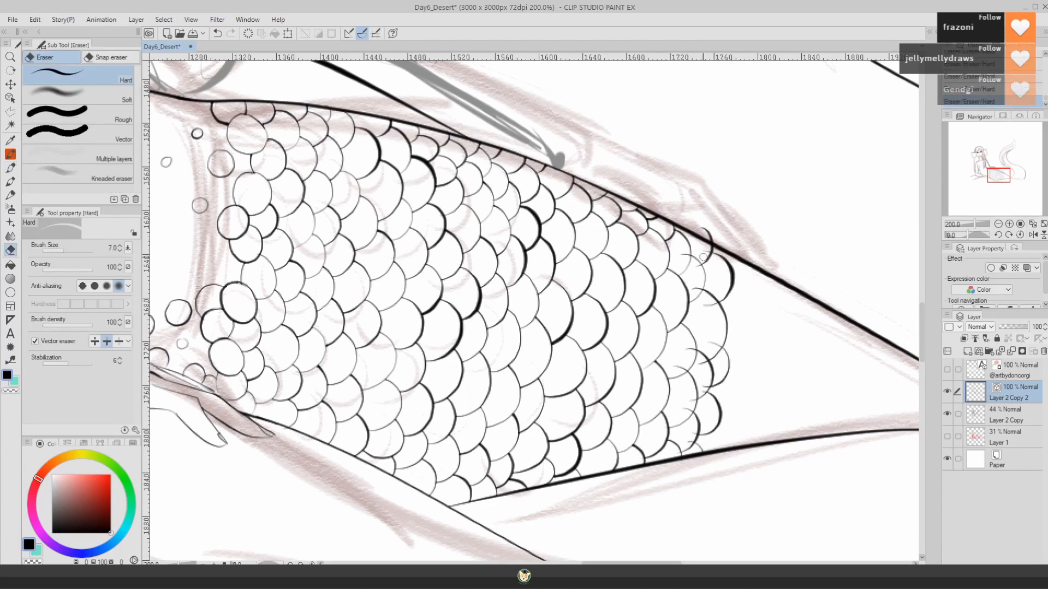
# Erase stray lines among the inked tail scales with the Hard eraser
pyautogui.moveTo(701, 250); pyautogui.dragTo(709, 441)
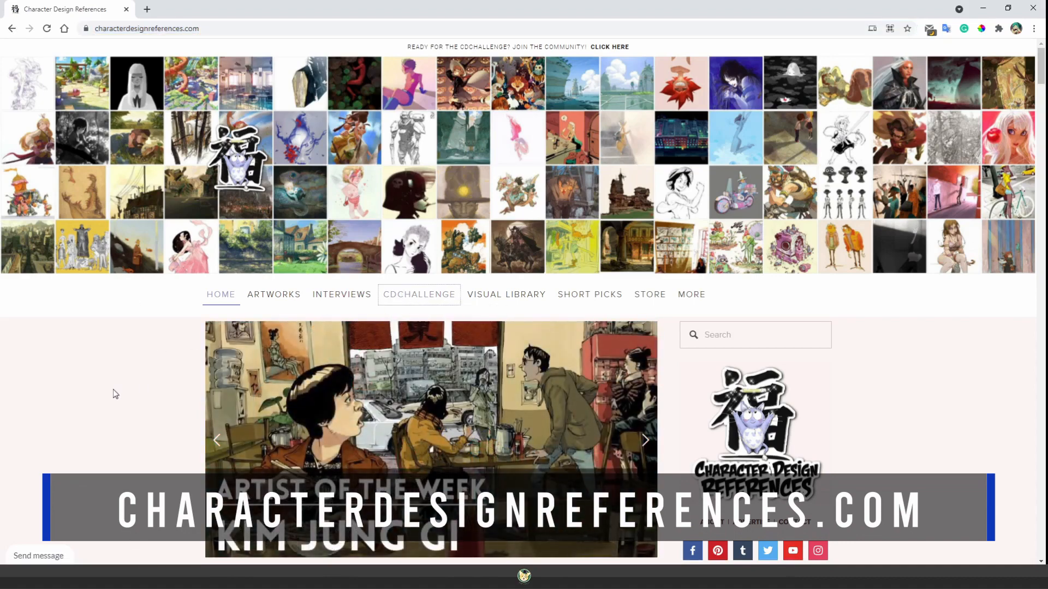
# Scroll to Winners of the Challenge and open the Mushroom Fighter thumbnail
pyautogui.scroll(-3)
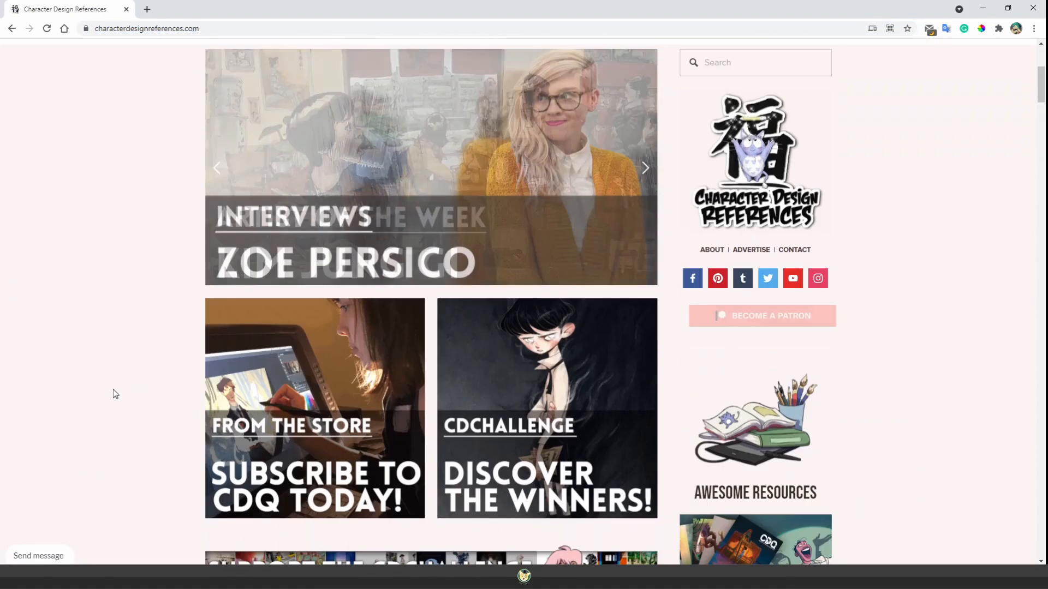
pyautogui.moveTo(419, 294)
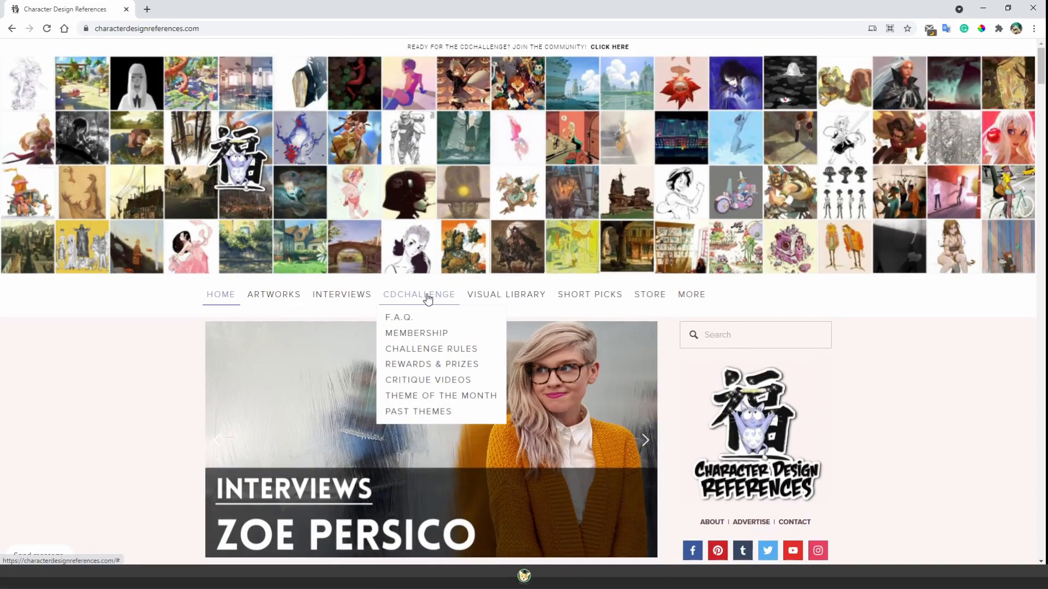
pyautogui.scroll(-3)
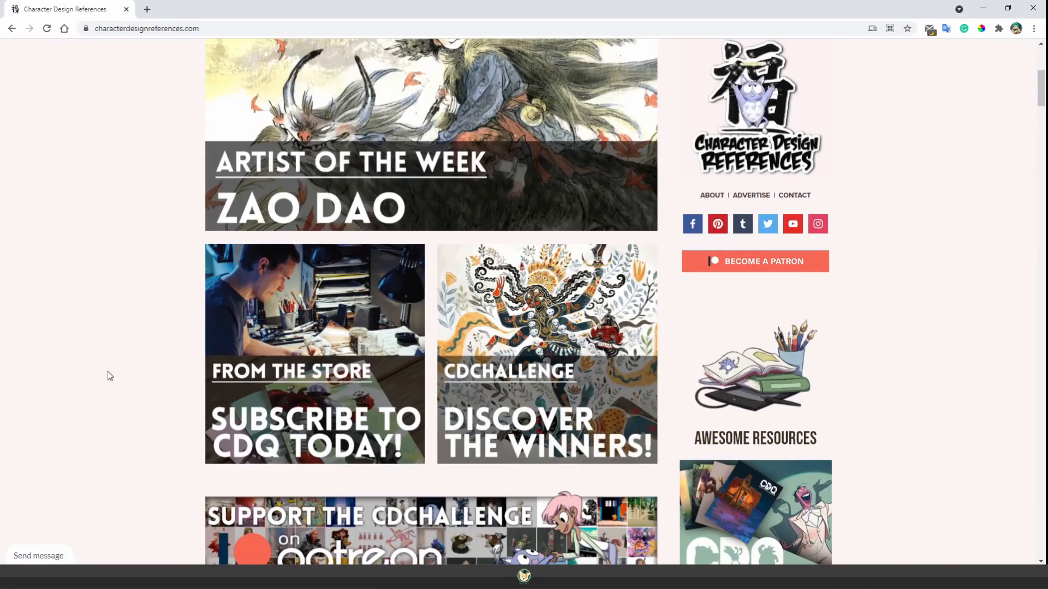
pyautogui.scroll(-3)
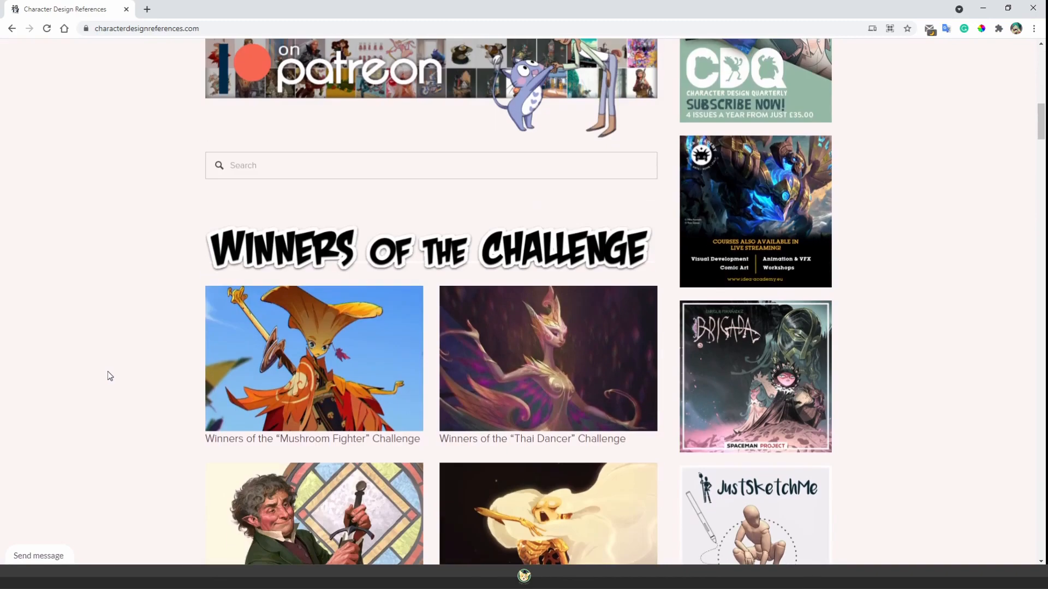
pyautogui.moveTo(533, 333)
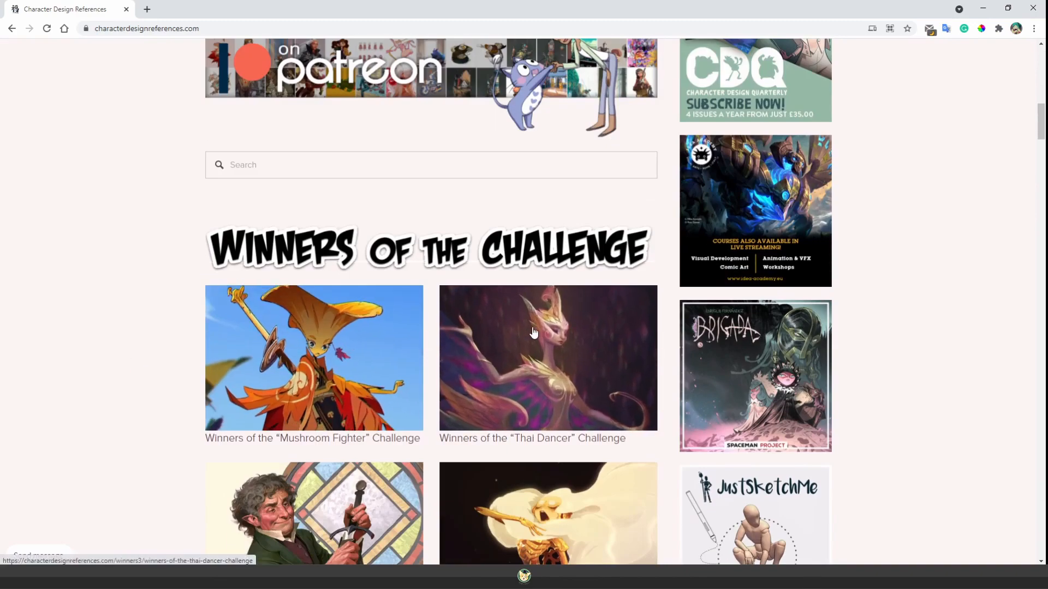
pyautogui.scroll(-3)
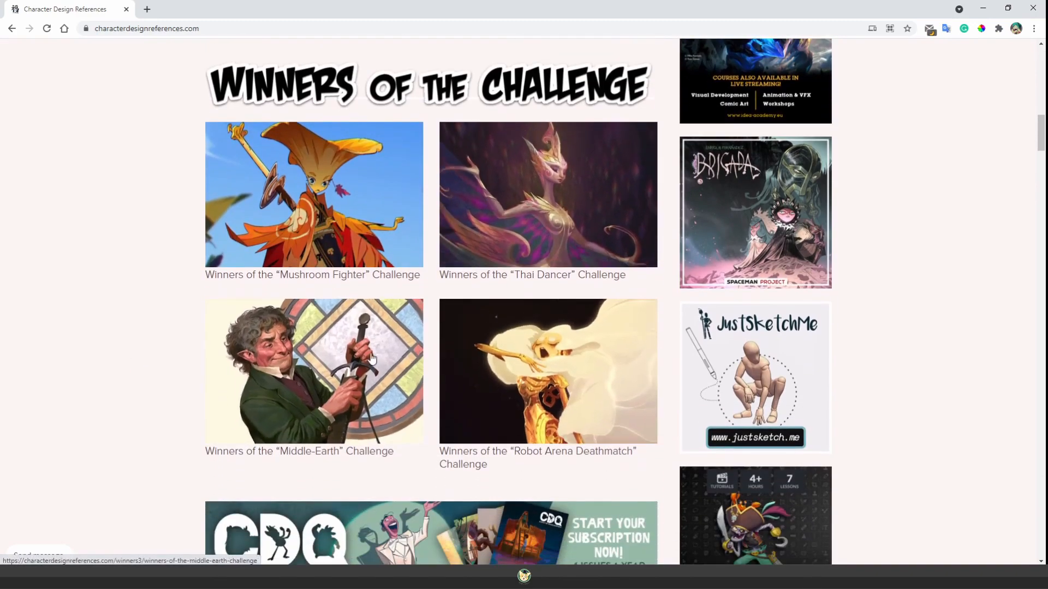
pyautogui.scroll(-3)
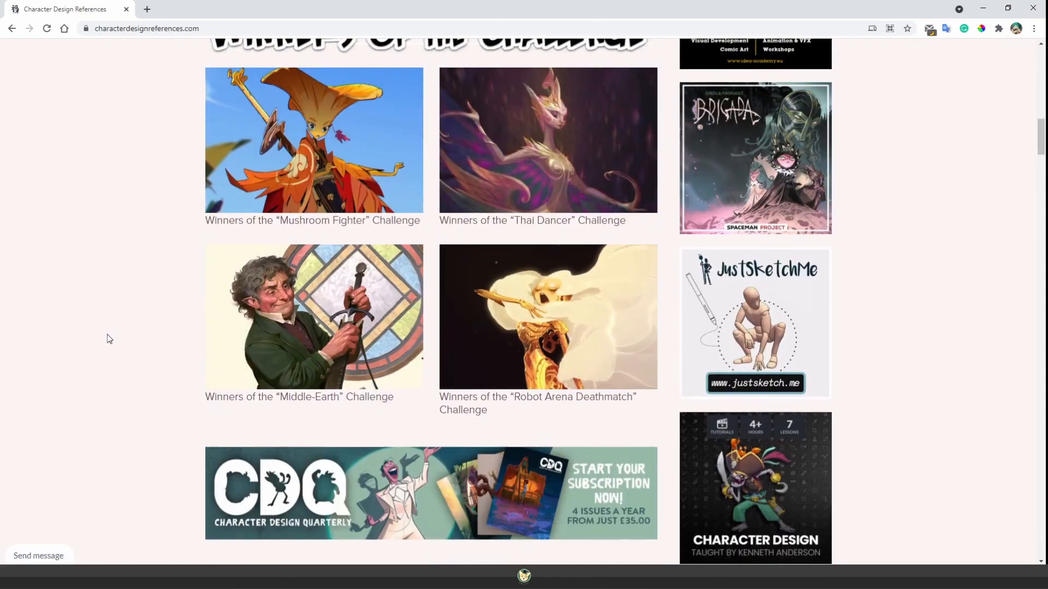
pyautogui.click(313, 140)
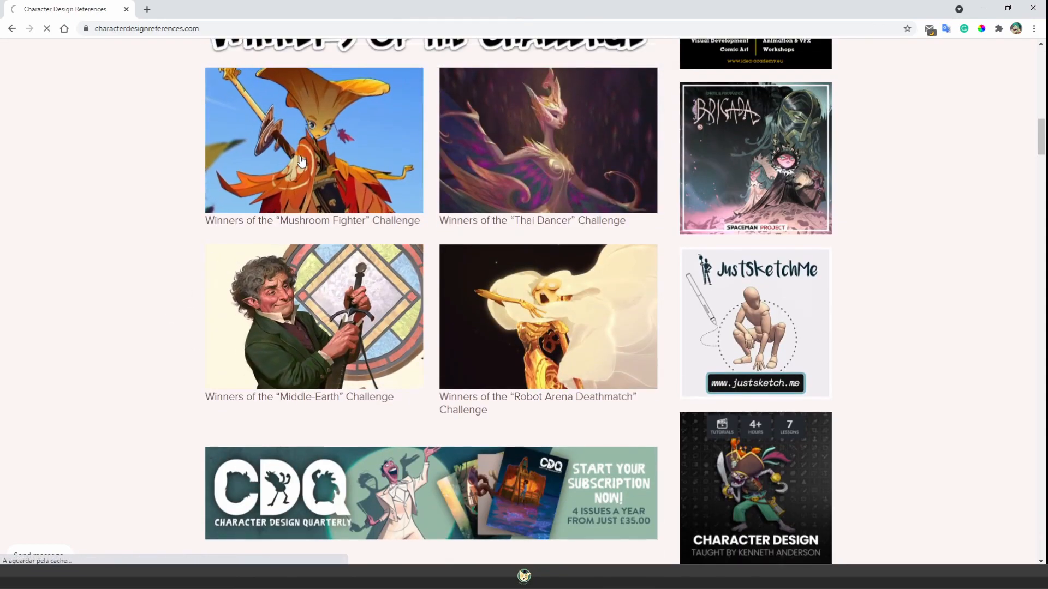
pyautogui.click(313, 139)
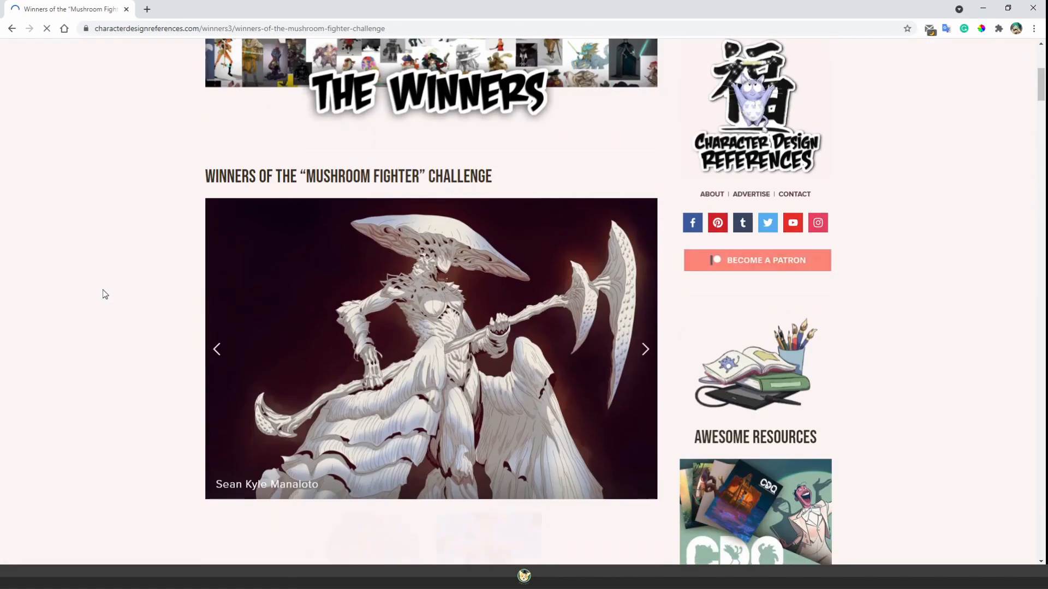